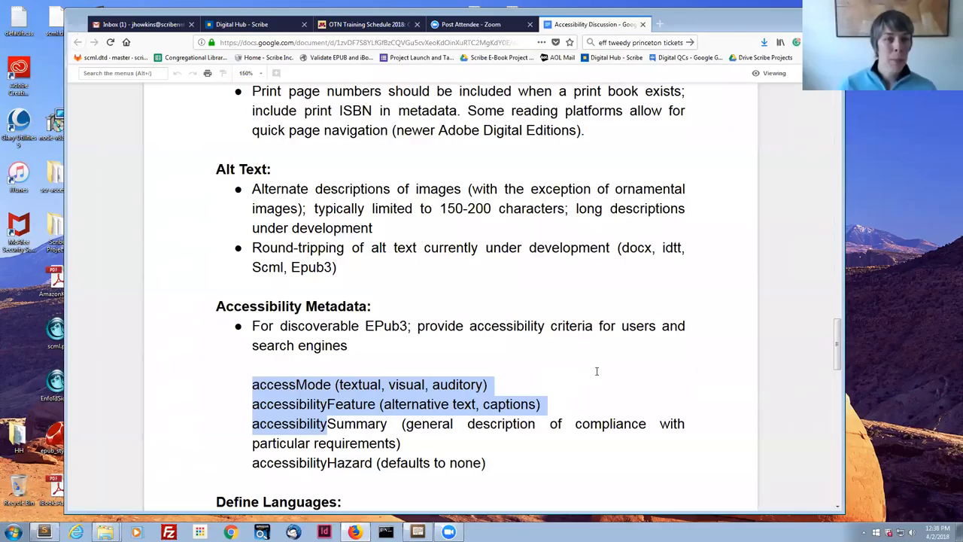
mouse_move(617, 375)
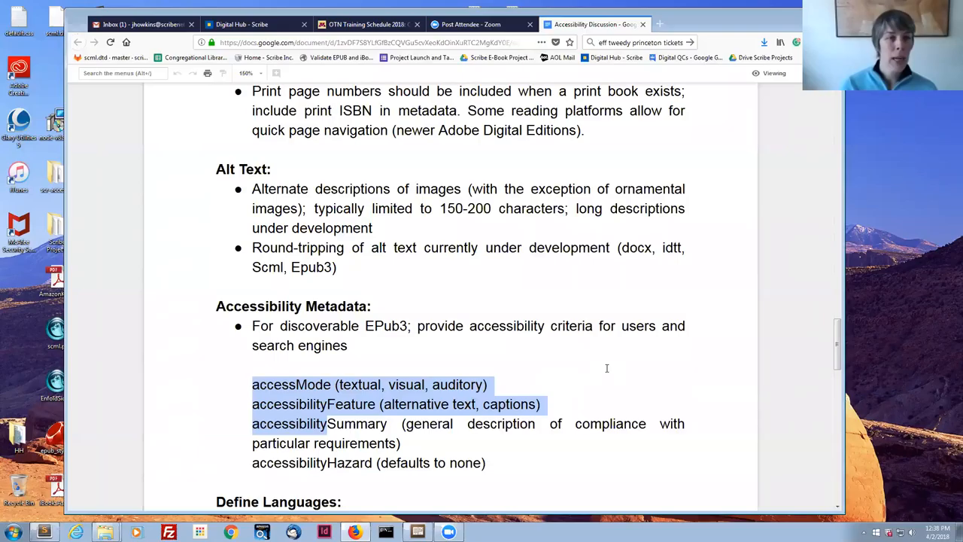
mouse_move(570, 374)
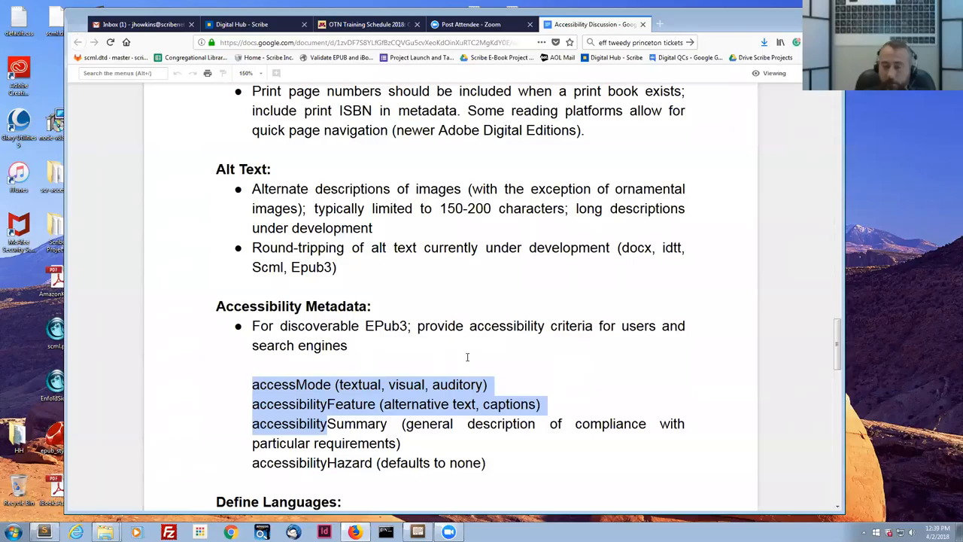
scroll("down", 3)
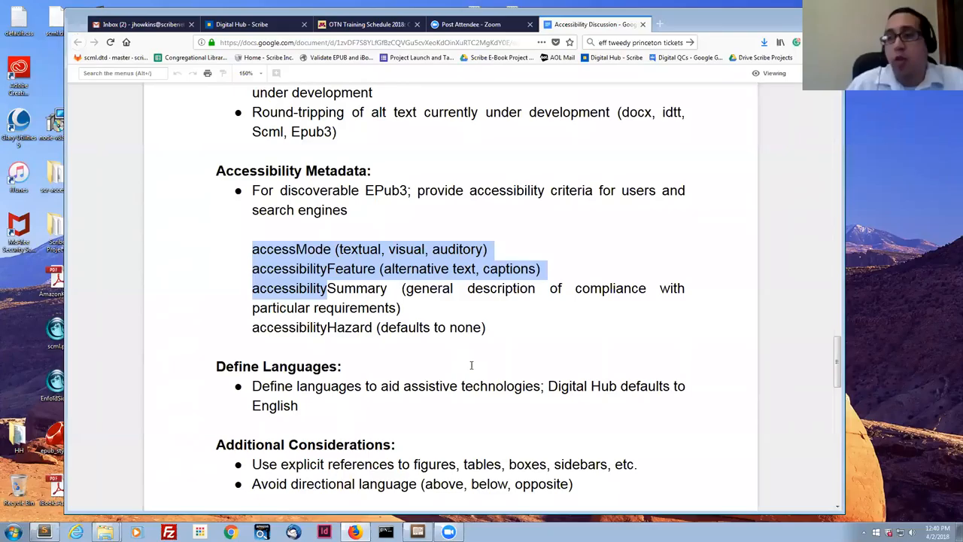
mouse_move(425, 345)
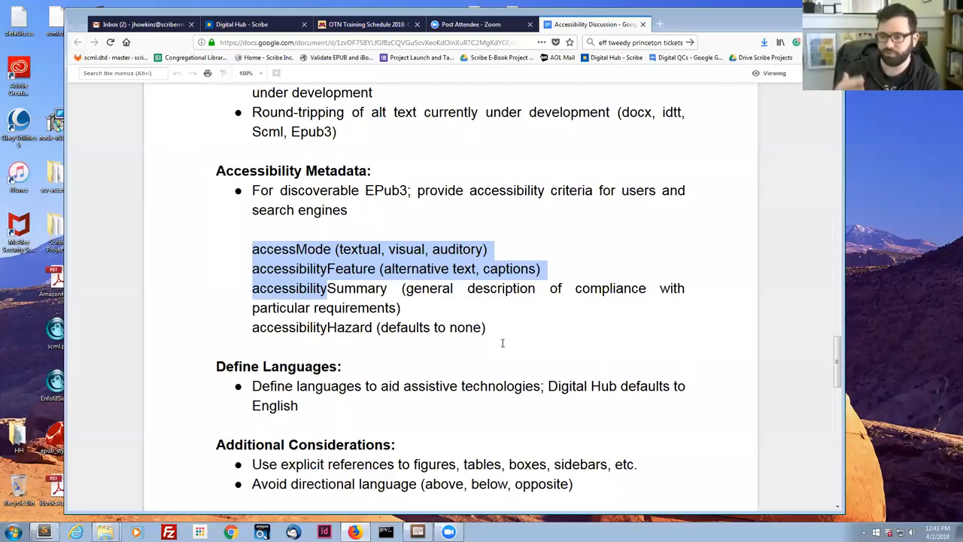
mouse_move(499, 343)
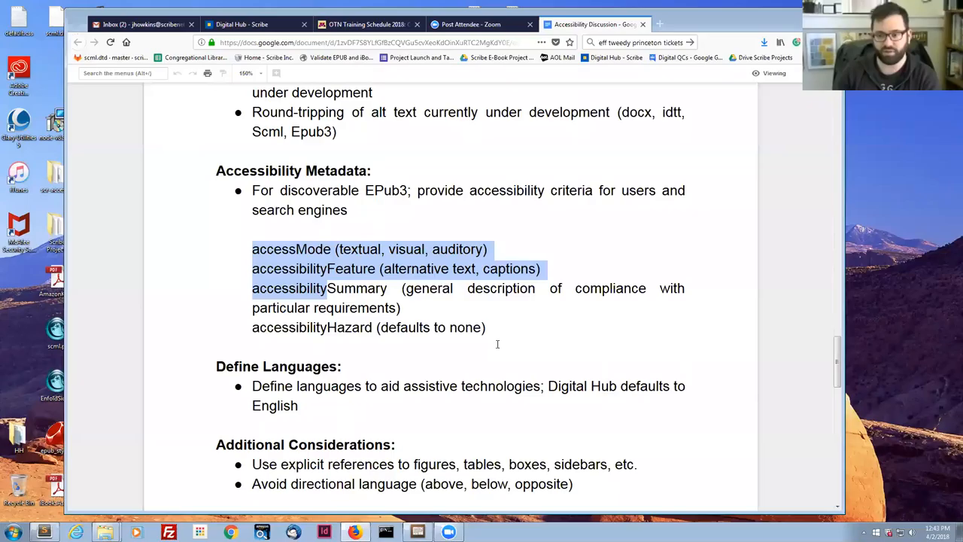
mouse_move(509, 349)
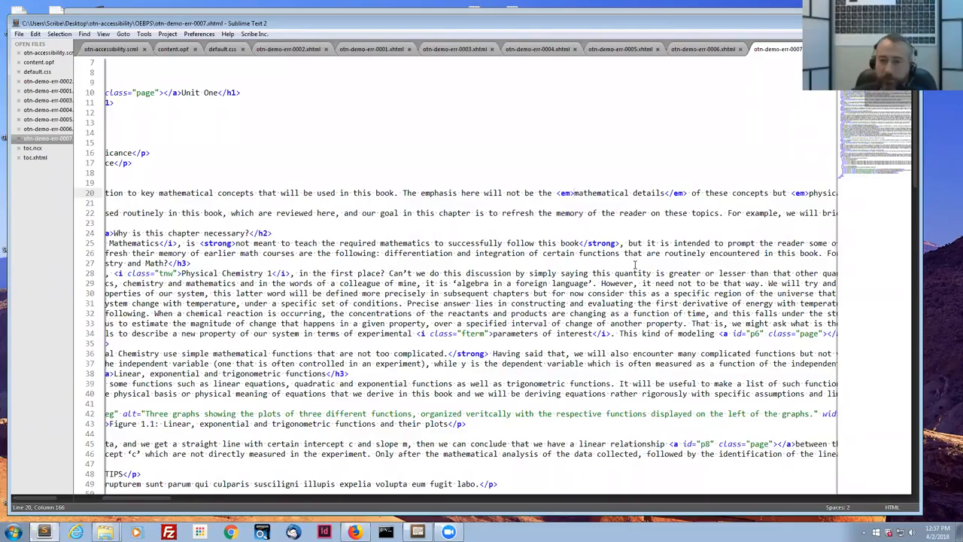
left_click(574, 193)
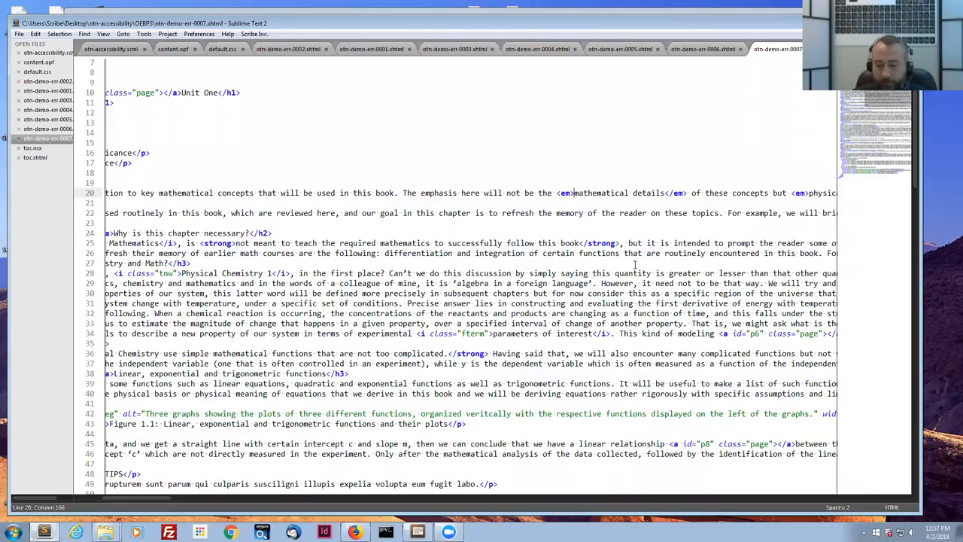